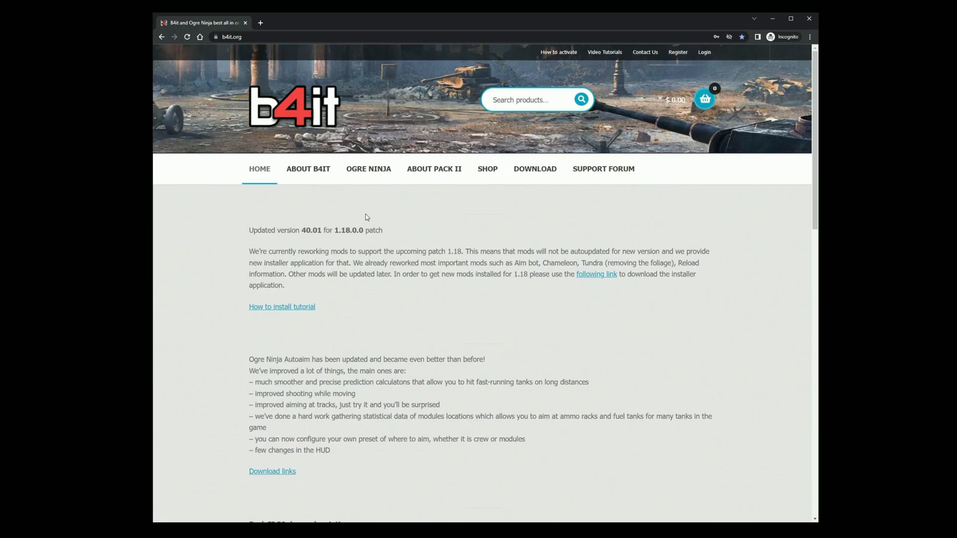
Step: Download the b4it.org installer and run it anyway past the Windows SmartScreen warning
click(534, 169)
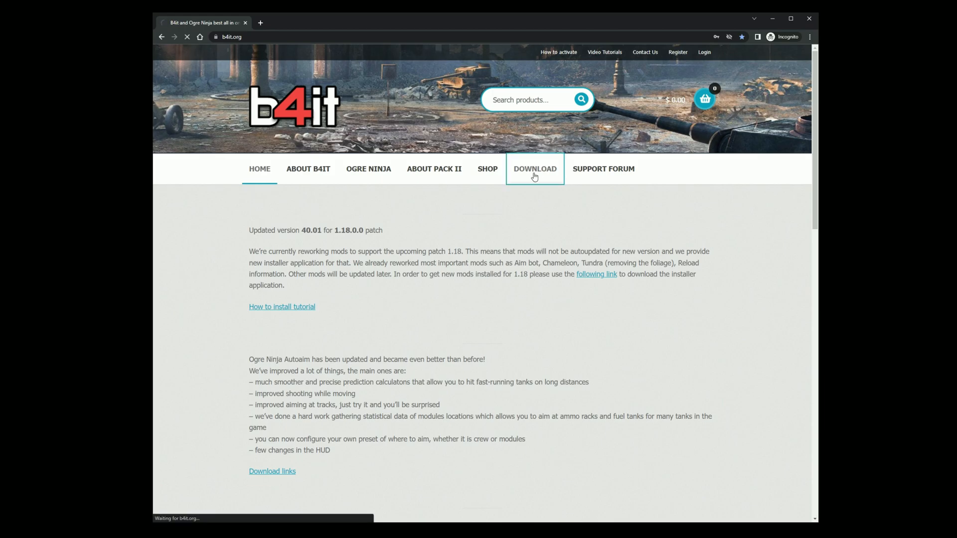
click(534, 170)
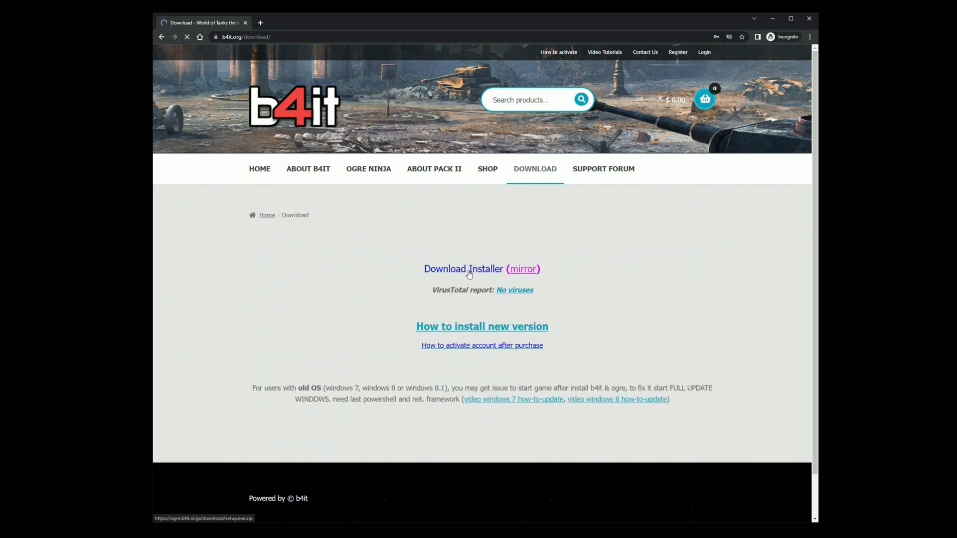
click(463, 268)
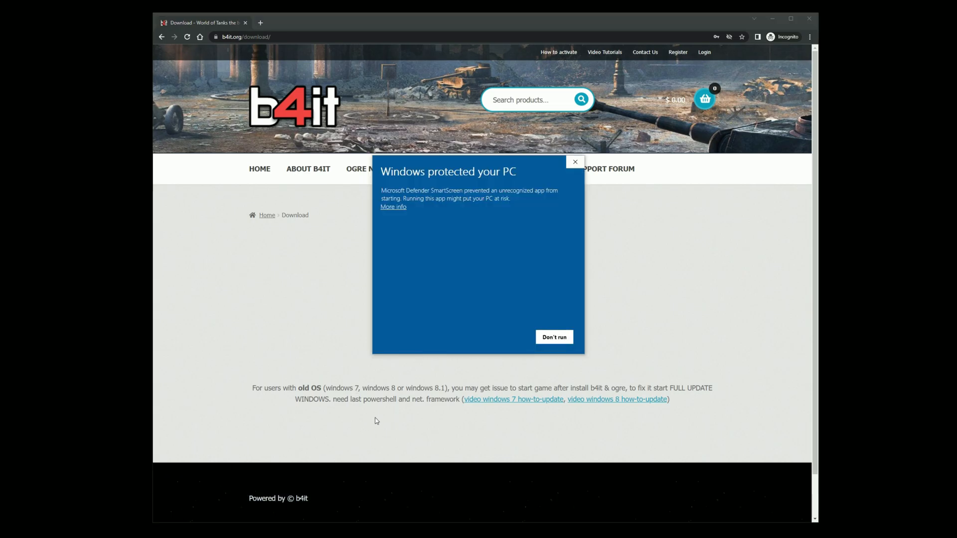
click(393, 206)
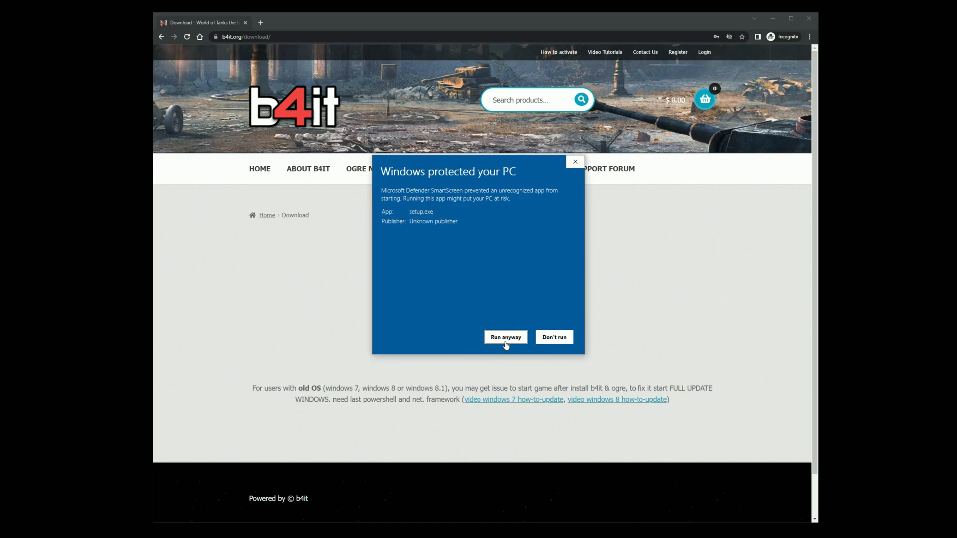
click(505, 337)
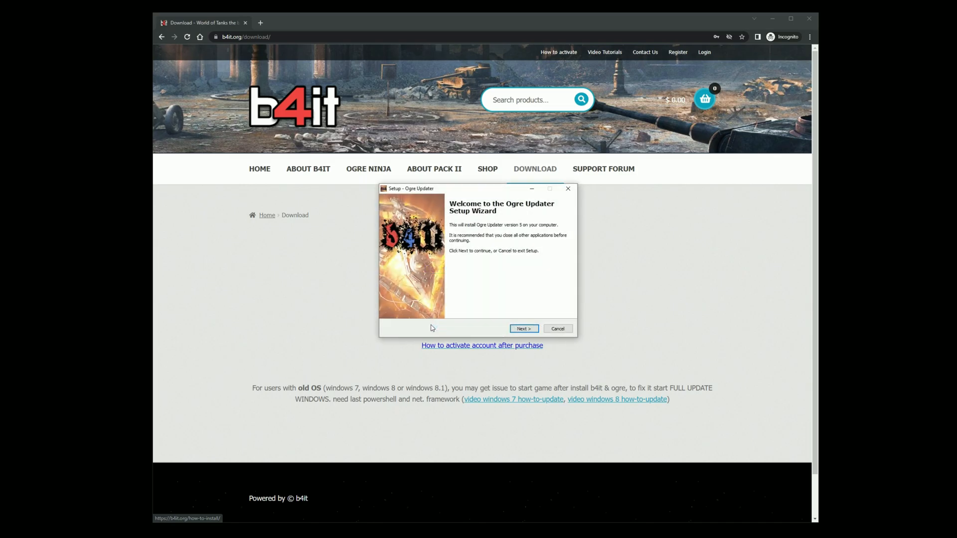
Step: Install Ogre Updater with the Asia/Europe release channel and default shortcut folder, then finish
click(523, 328)
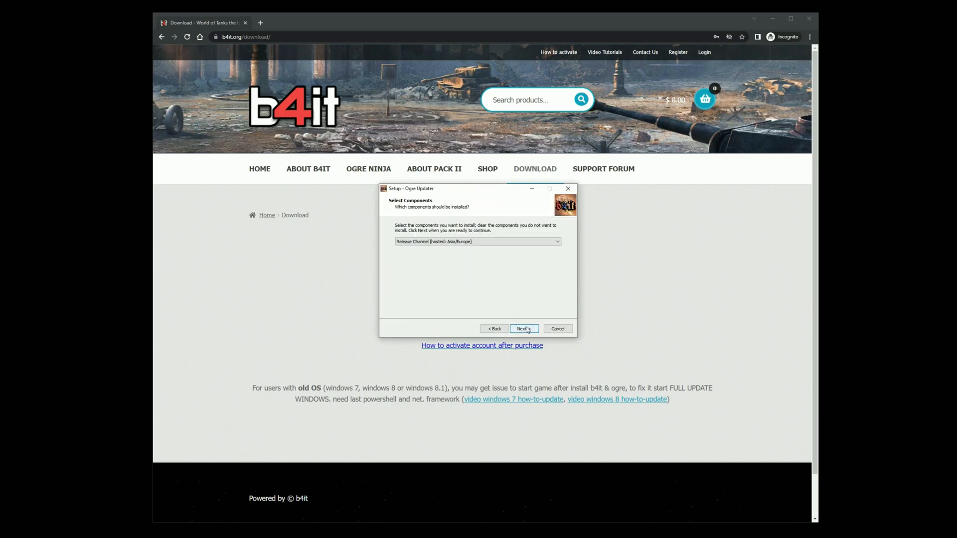
click(521, 328)
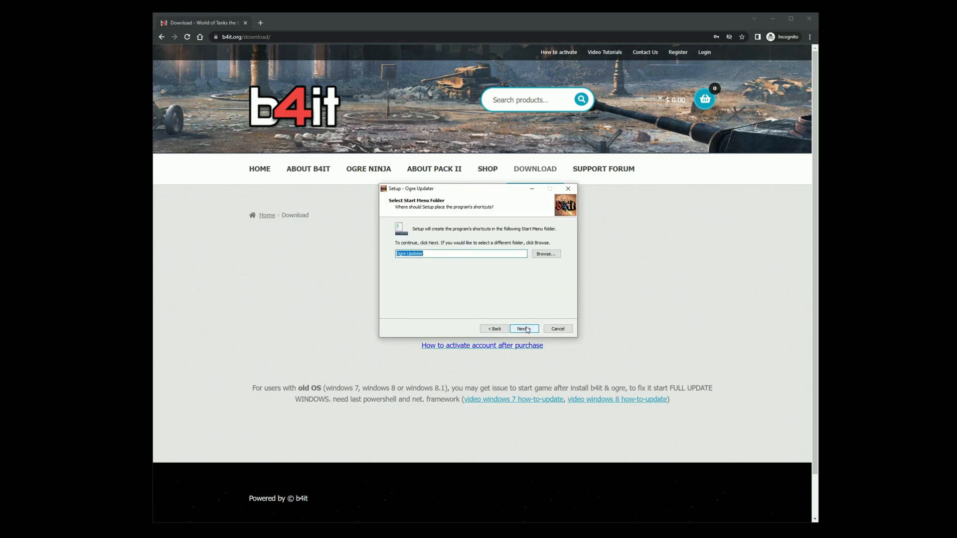
click(524, 328)
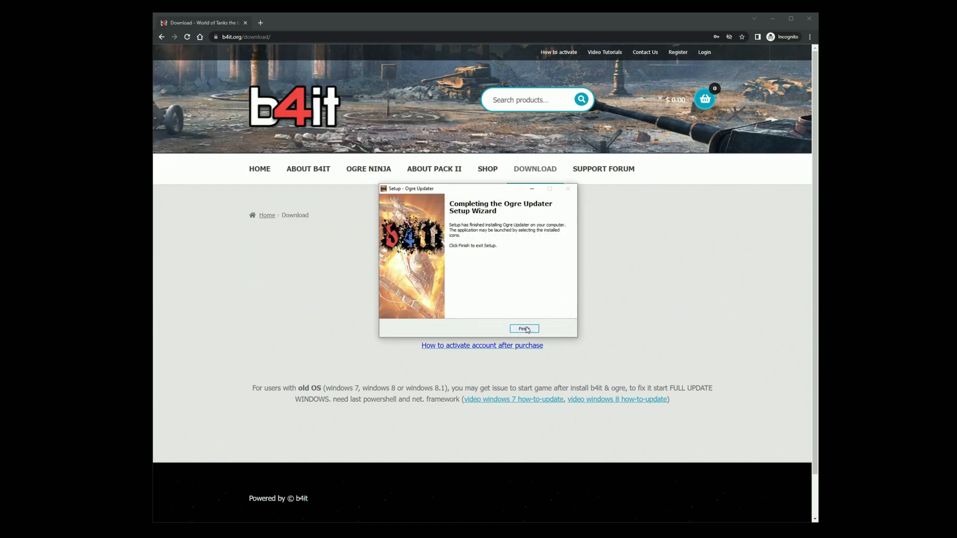
click(524, 328)
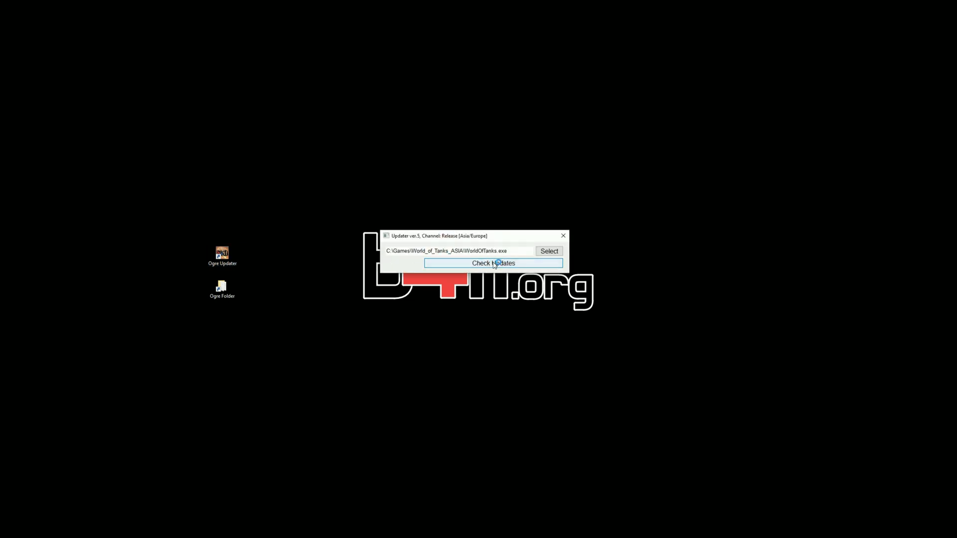
Step: Check for and install mod updates, then start World of Tanks with mods
click(492, 263)
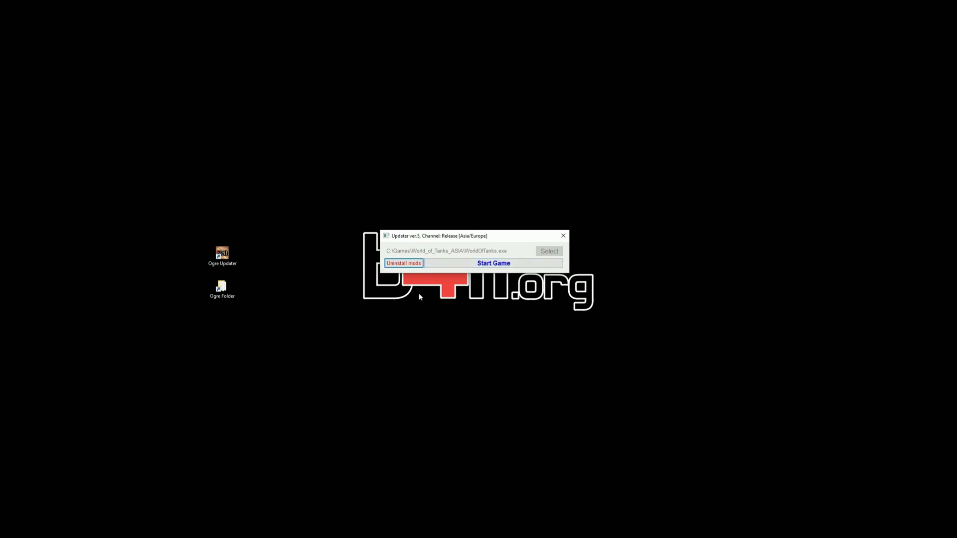
click(492, 263)
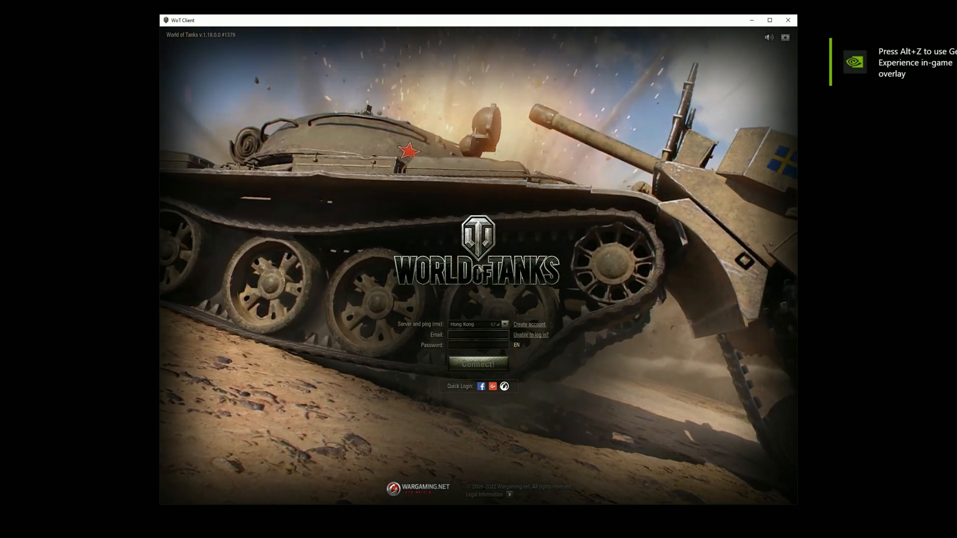
Step: Connect to the game client and bring up Ogre settings from the garage with Alt+H
click(477, 363)
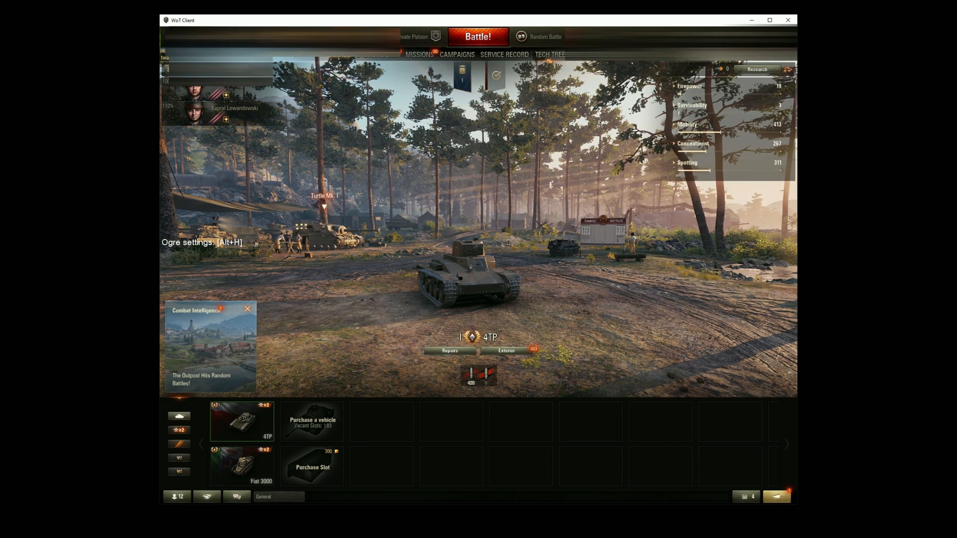
key(alt+h)
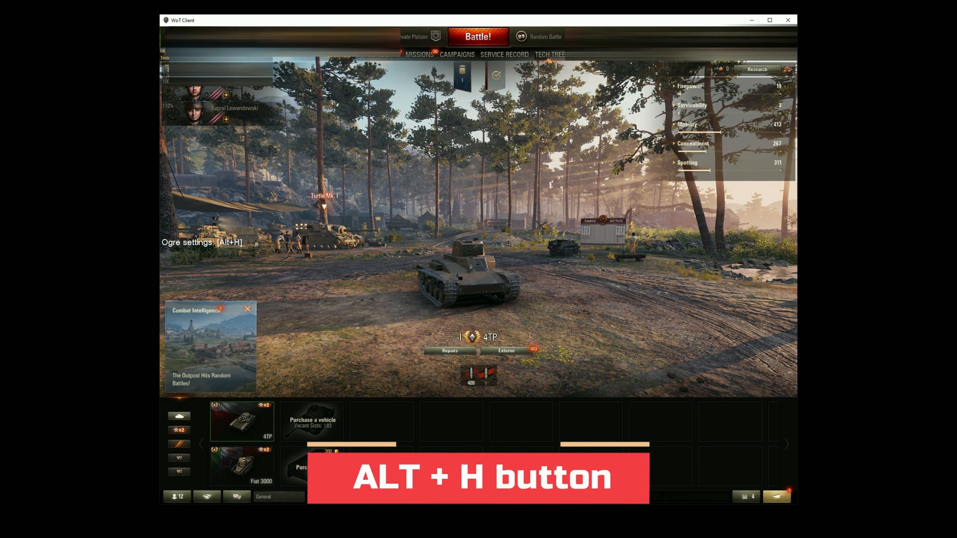
key(alt+h)
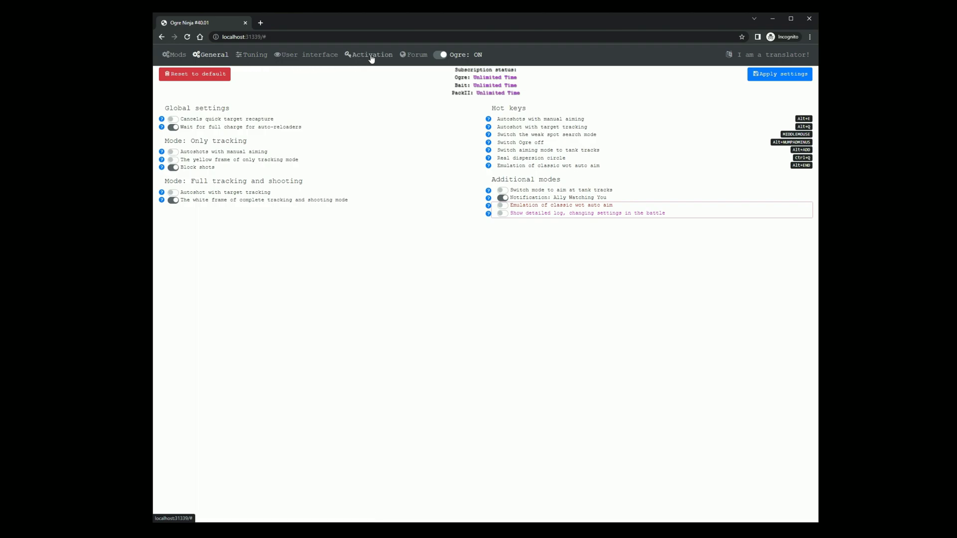
Step: Switch to the Activation page showing unlimited subscription status and the code field
click(371, 54)
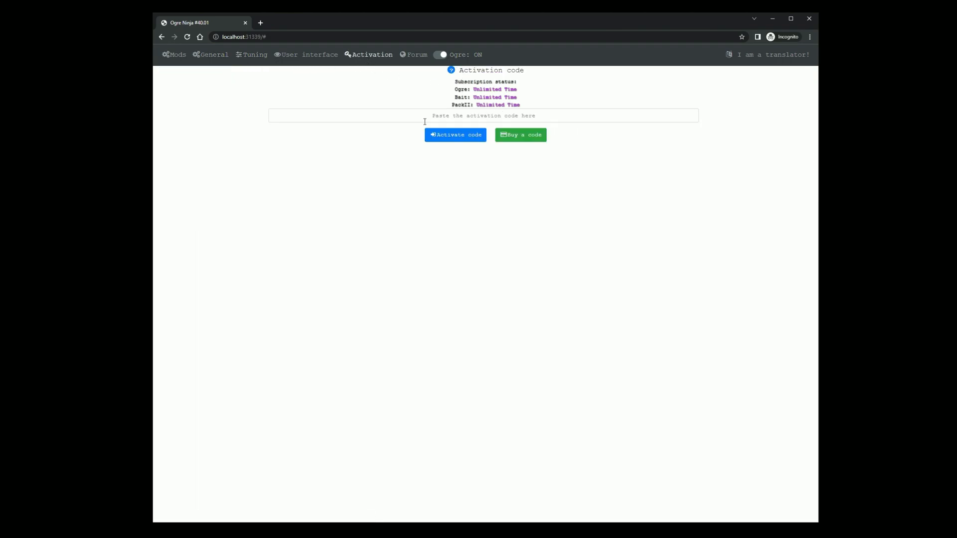
mouse_move(371, 204)
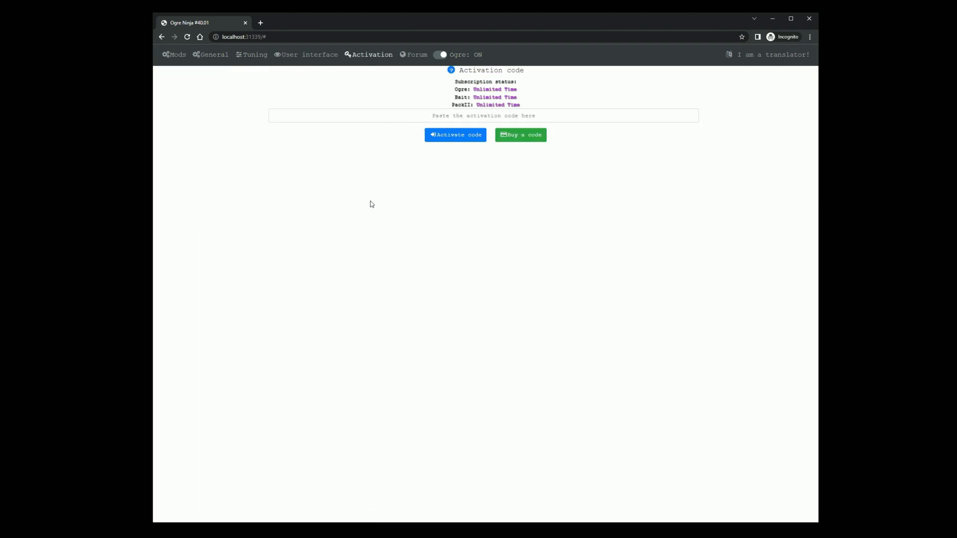